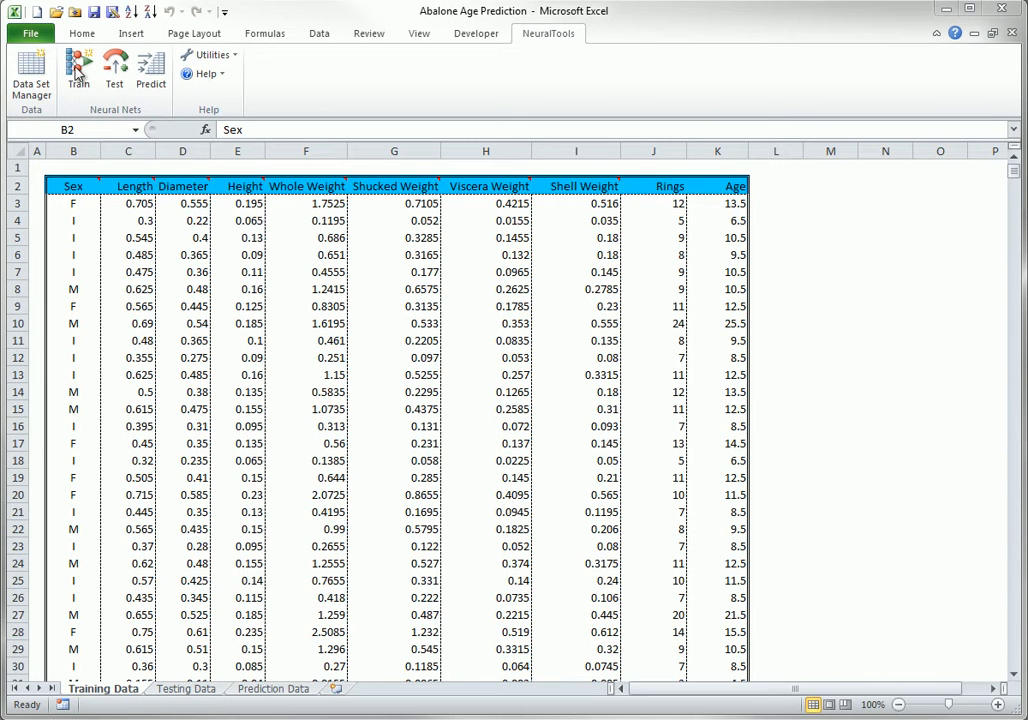
- Open NeuralTools training setup, review Net Configuration net types, keeping PN/GRN Net
click(78, 70)
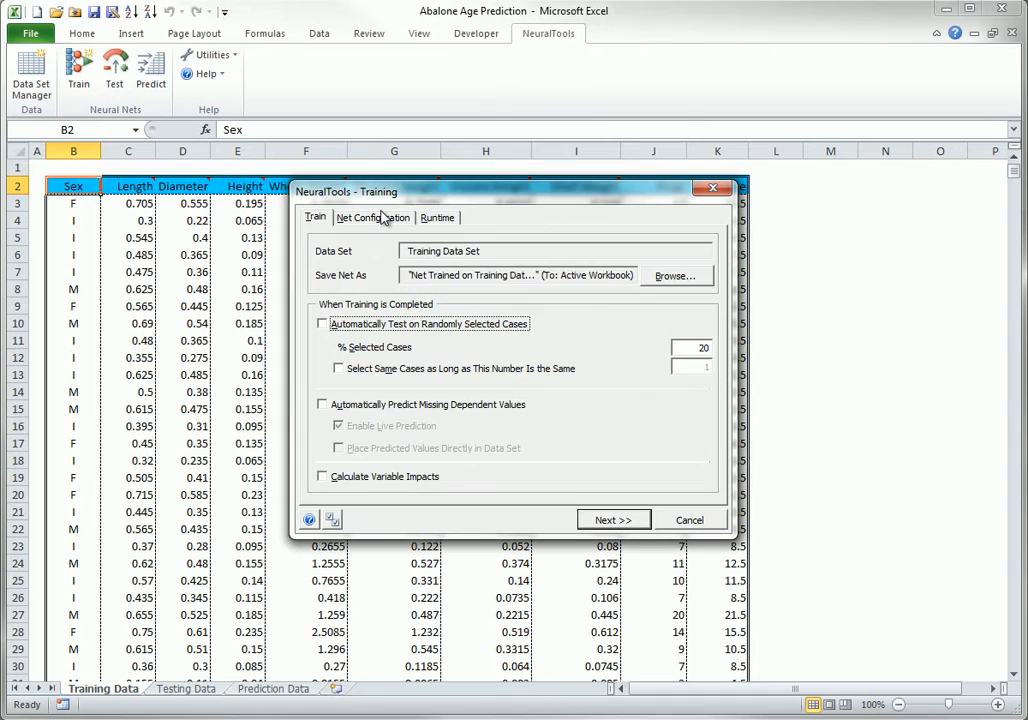
click(372, 217)
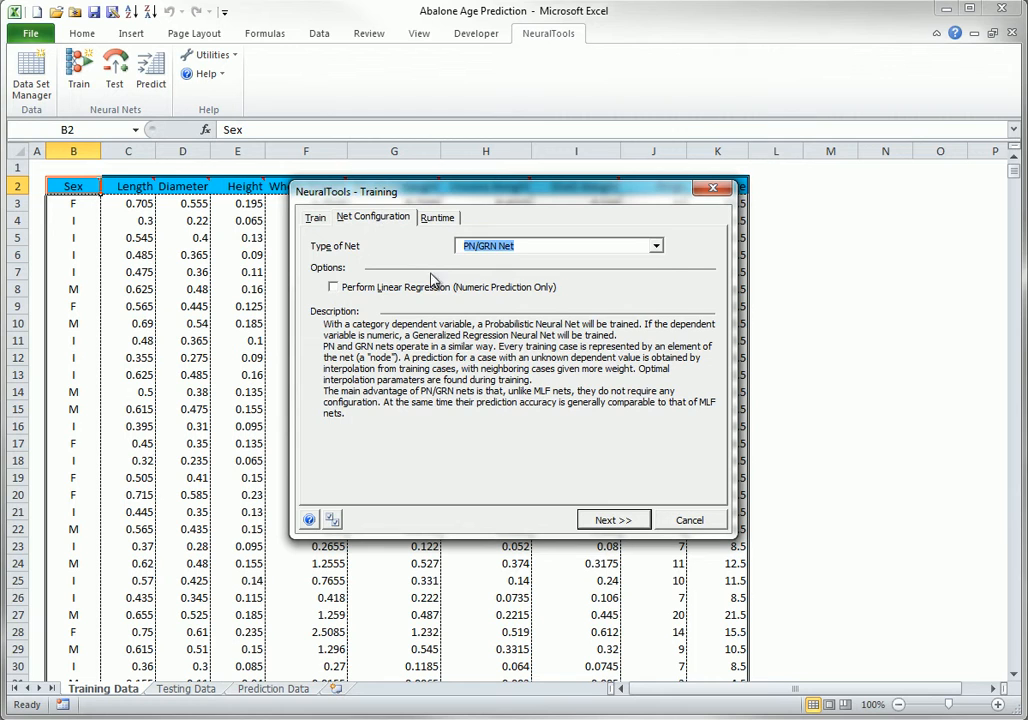
click(655, 245)
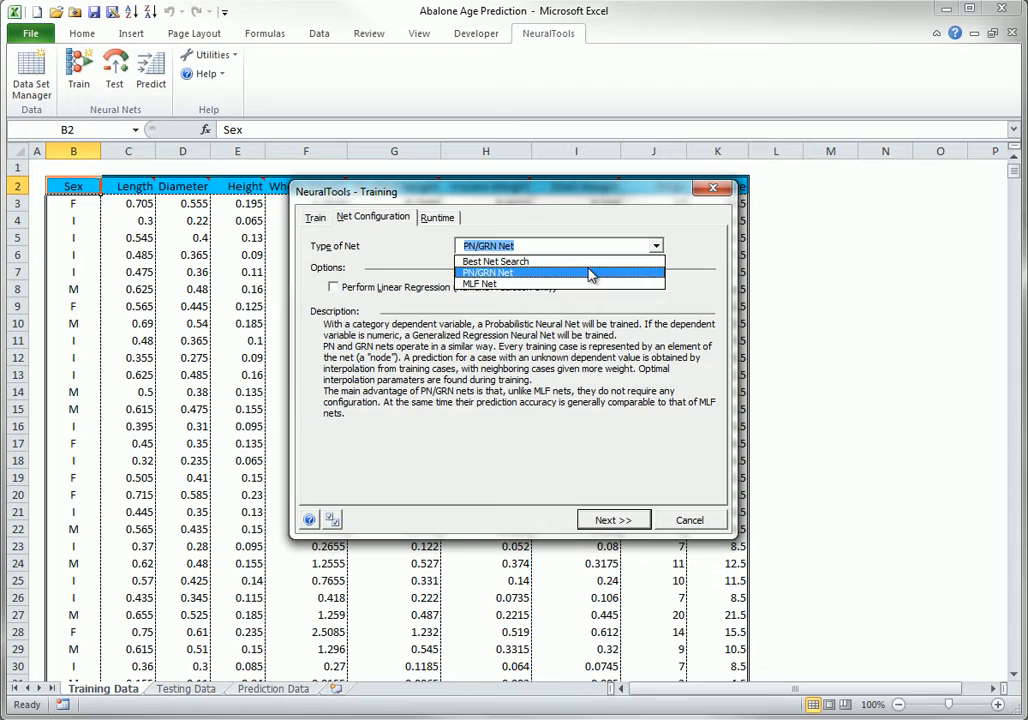
click(487, 272)
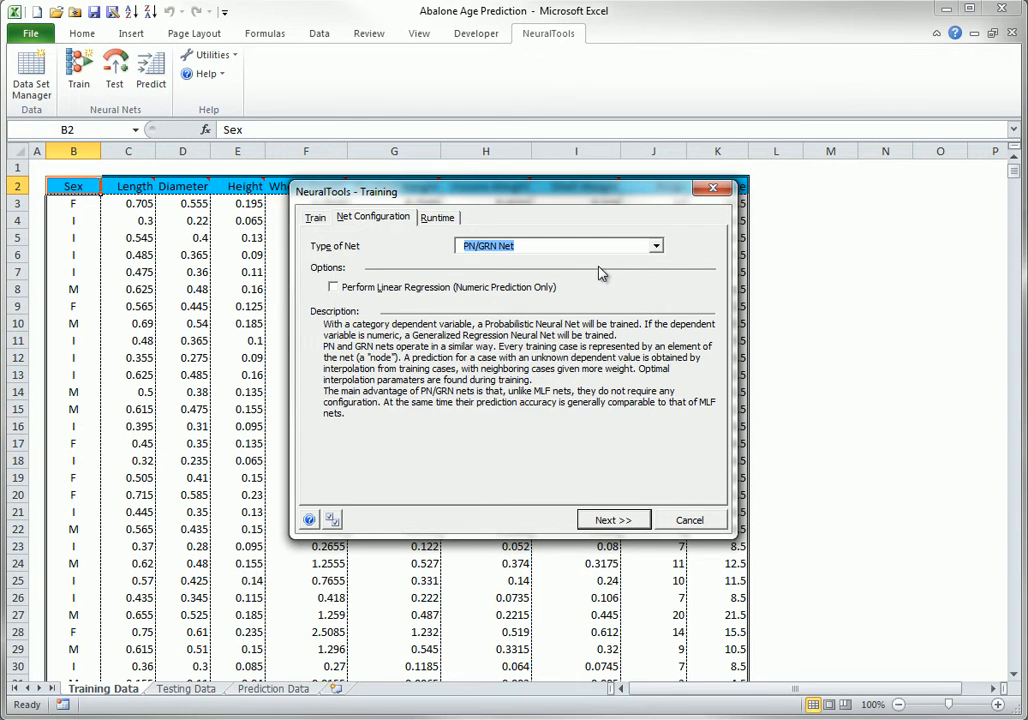
- Try MLF Net and inspect its layer node choices, then select Best Net Search
click(654, 245)
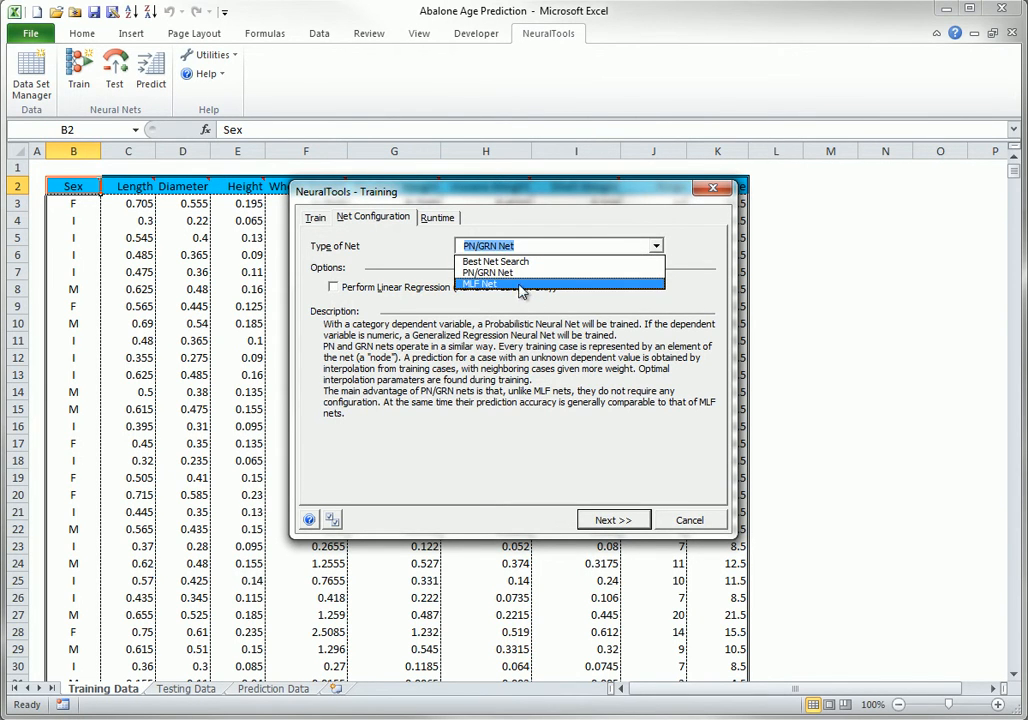
click(480, 283)
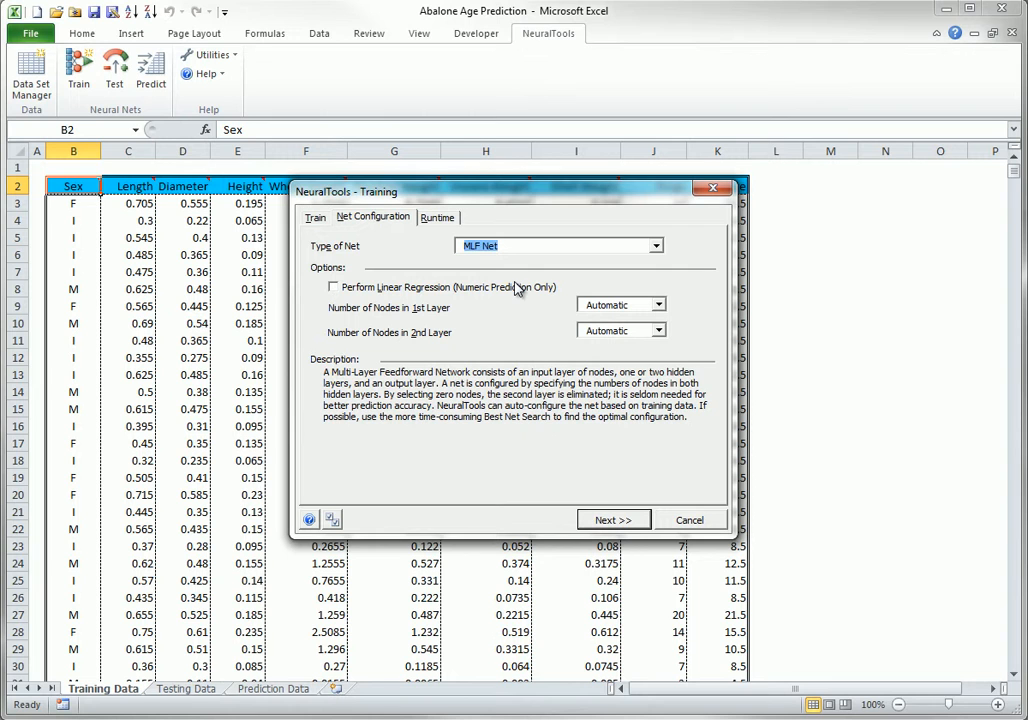
mouse_move(645, 338)
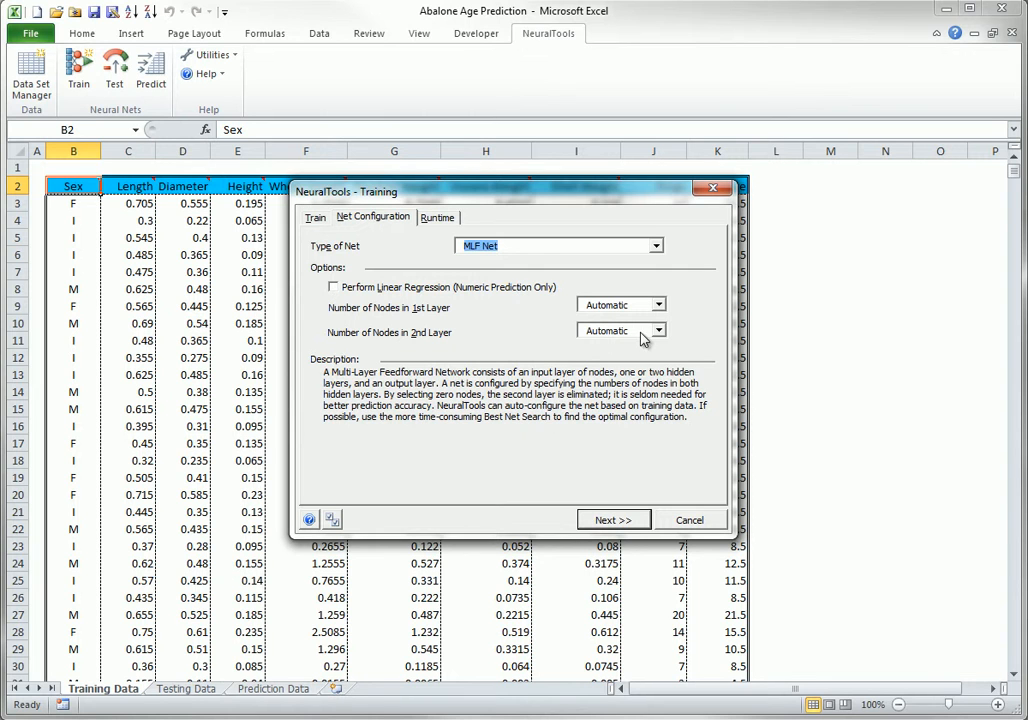
click(615, 305)
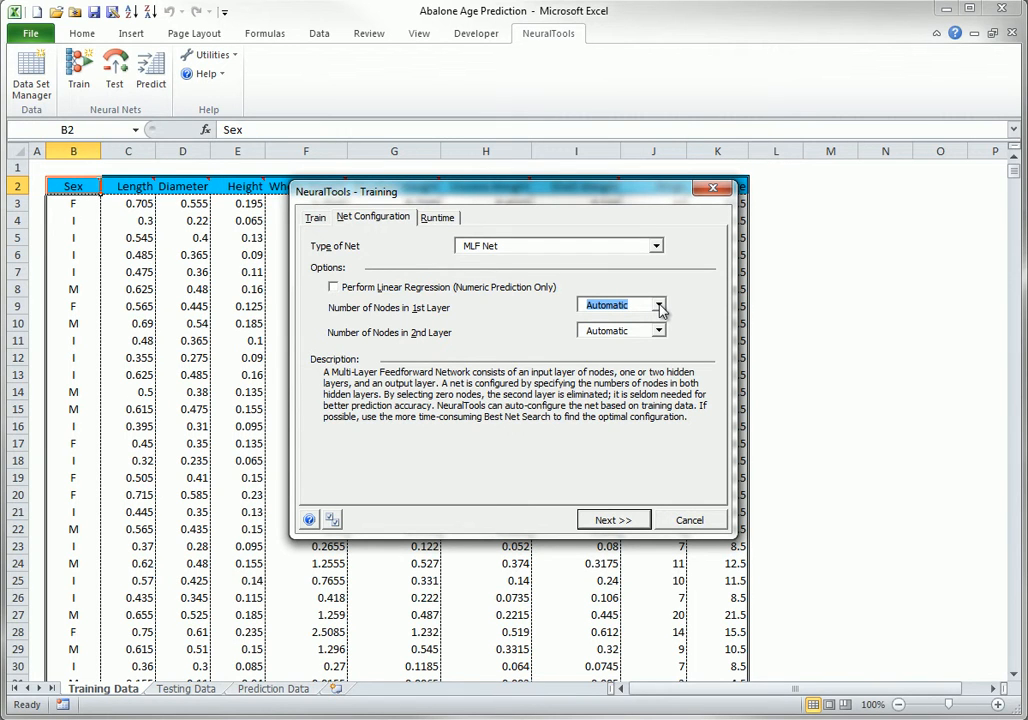
mouse_move(660, 333)
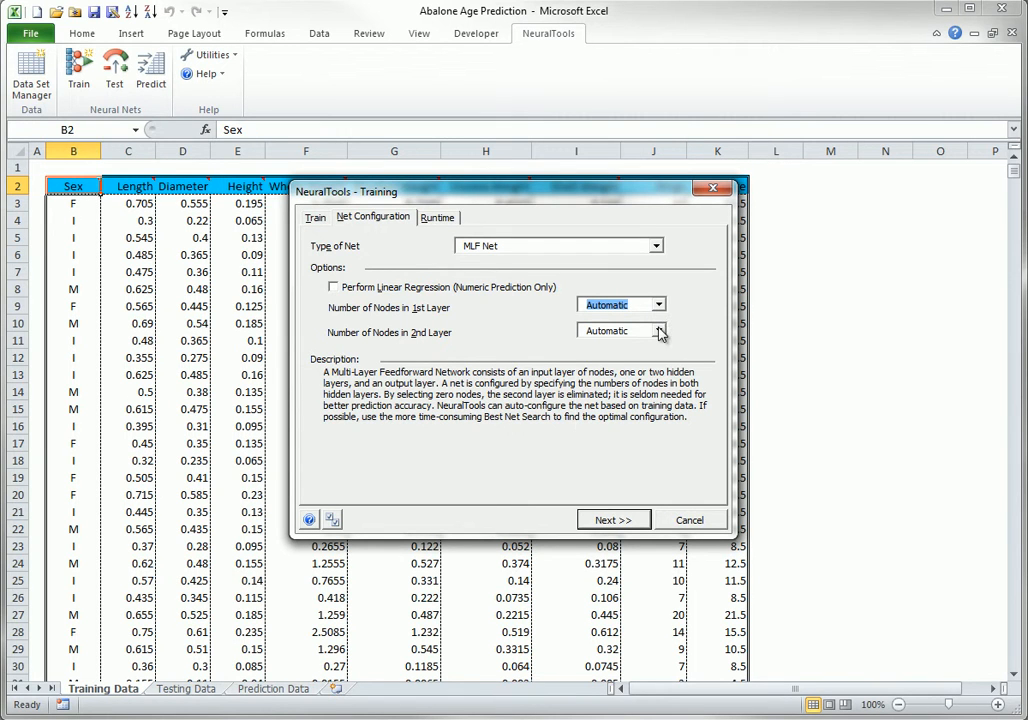
click(658, 331)
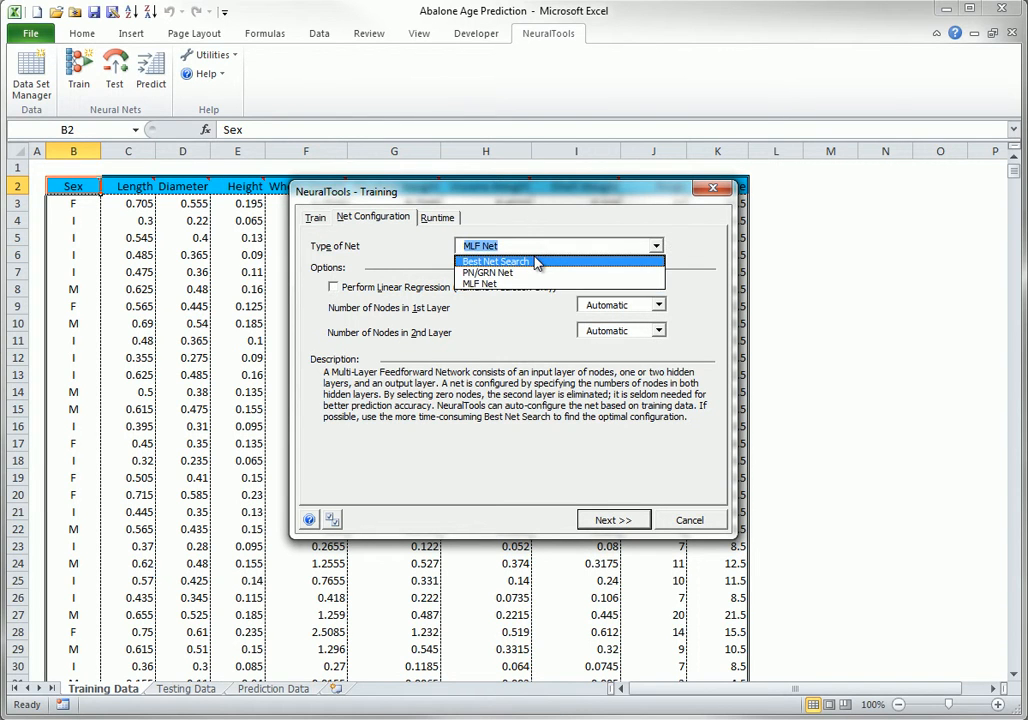
click(495, 261)
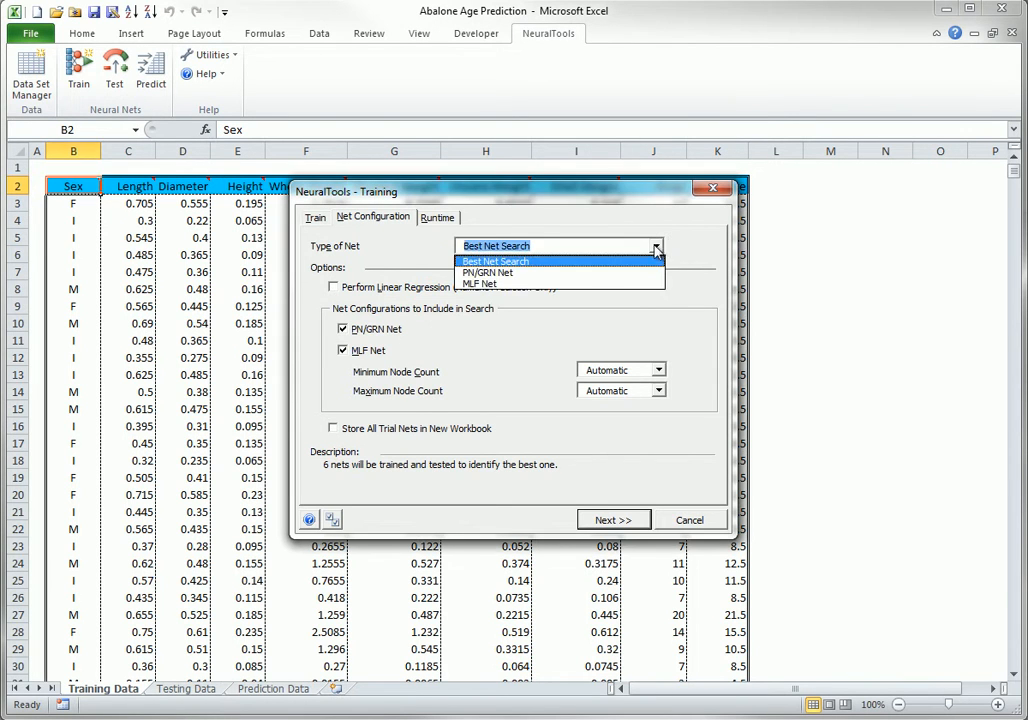
- Switch the Type of Net back to PN/GRN Net
click(487, 272)
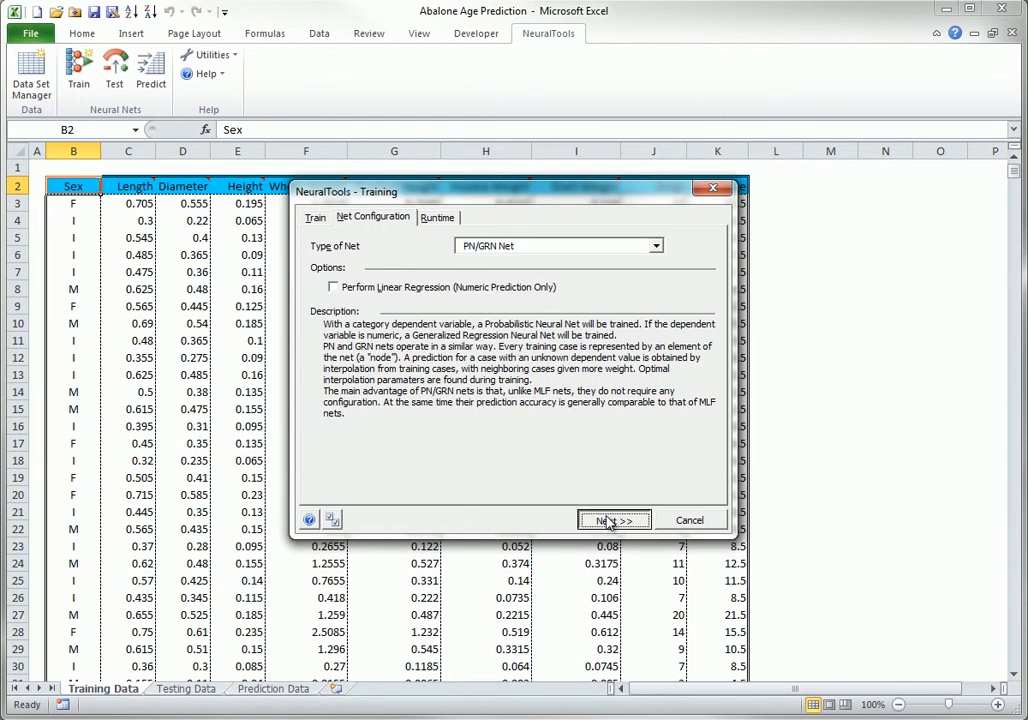
- Go to the Training Preview and start training the GRNN net
click(614, 519)
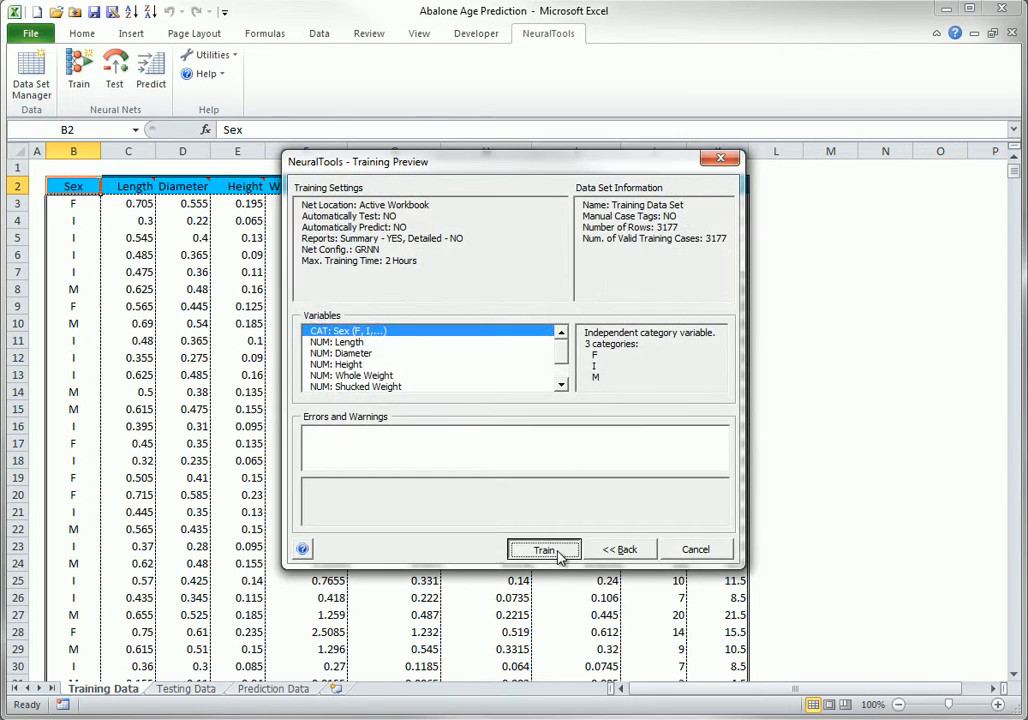
click(544, 550)
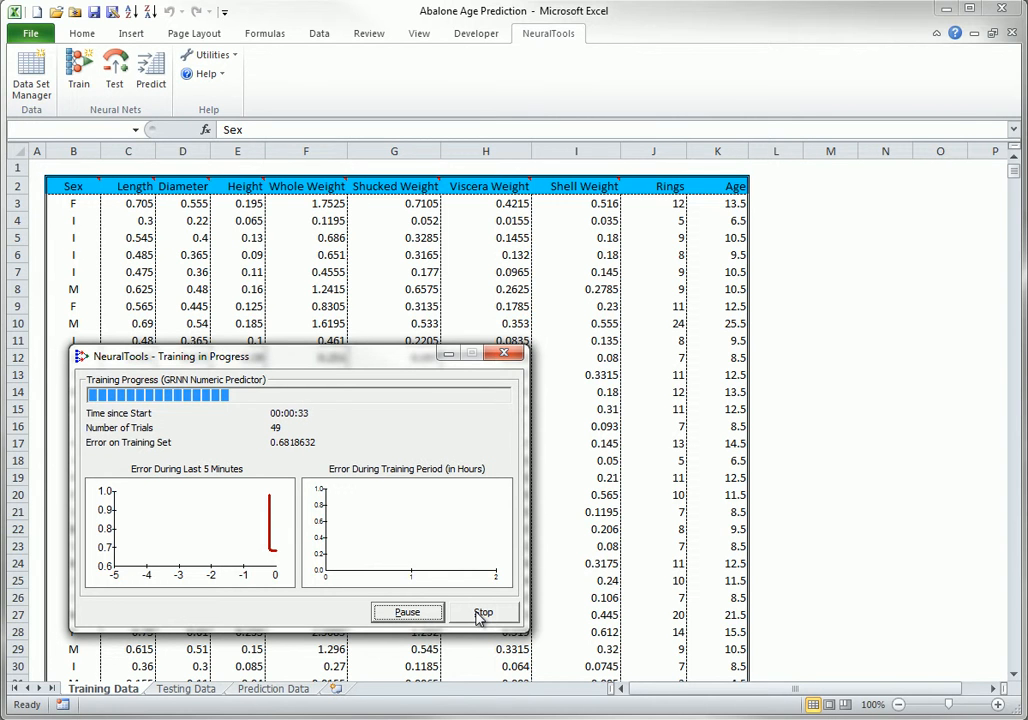
- Stop training, then close the Book4 summary report without saving
click(484, 612)
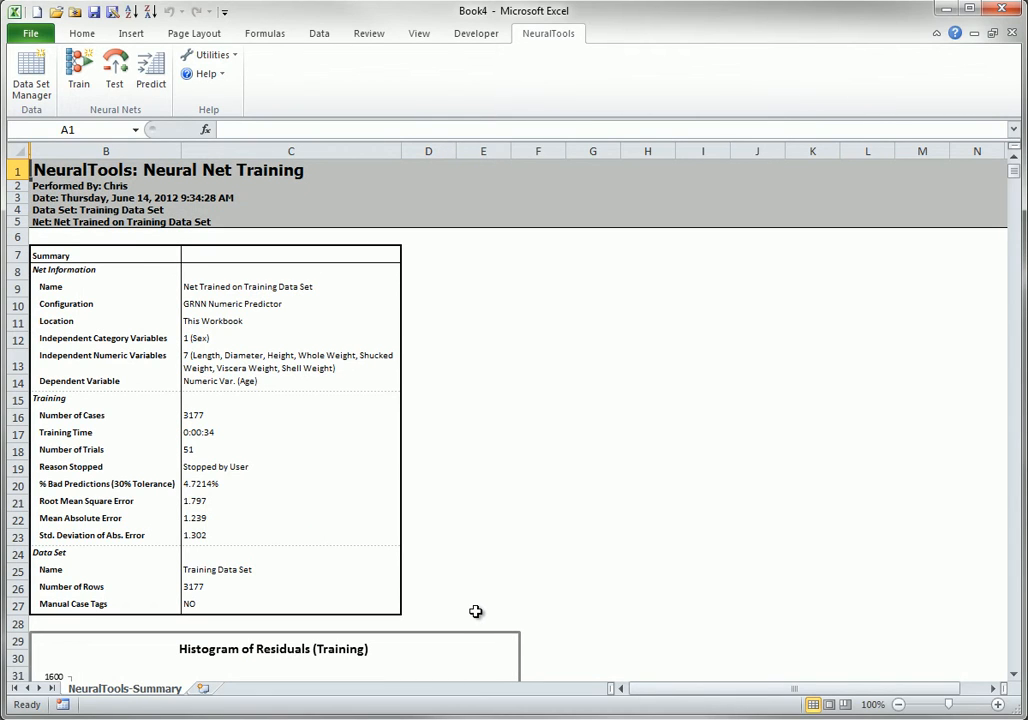
mouse_move(476, 609)
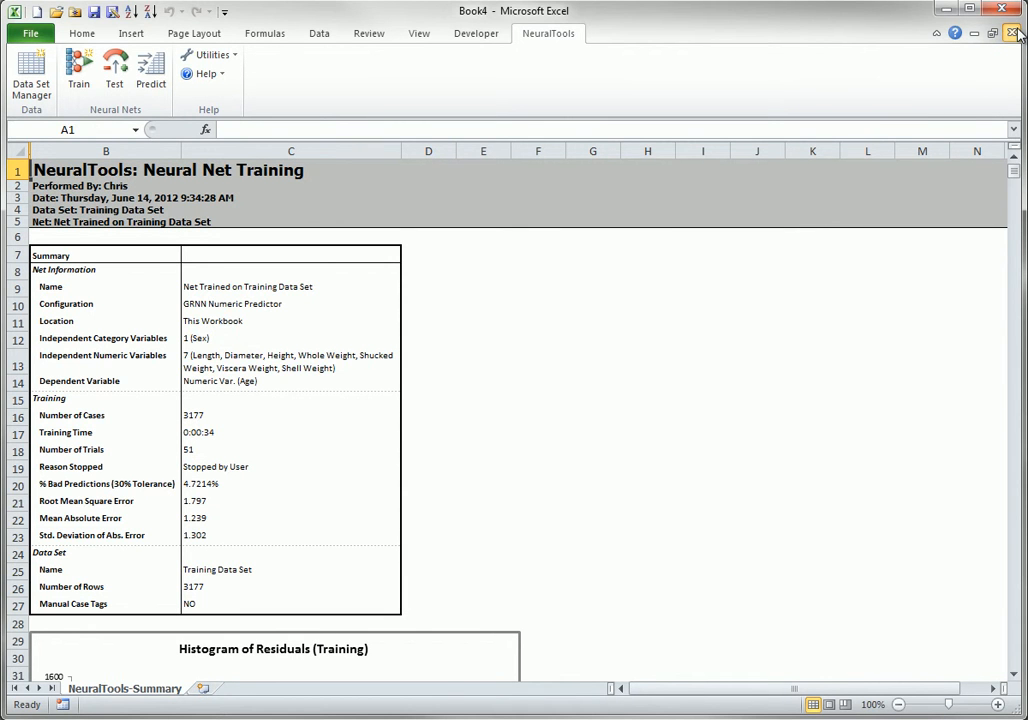
click(1012, 33)
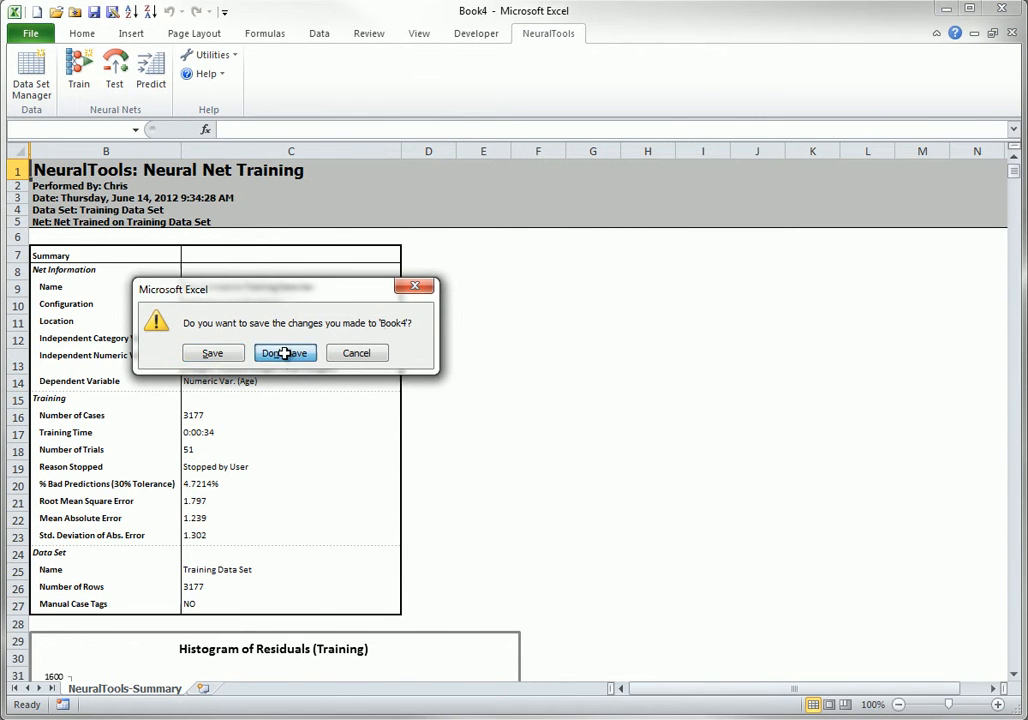
click(284, 352)
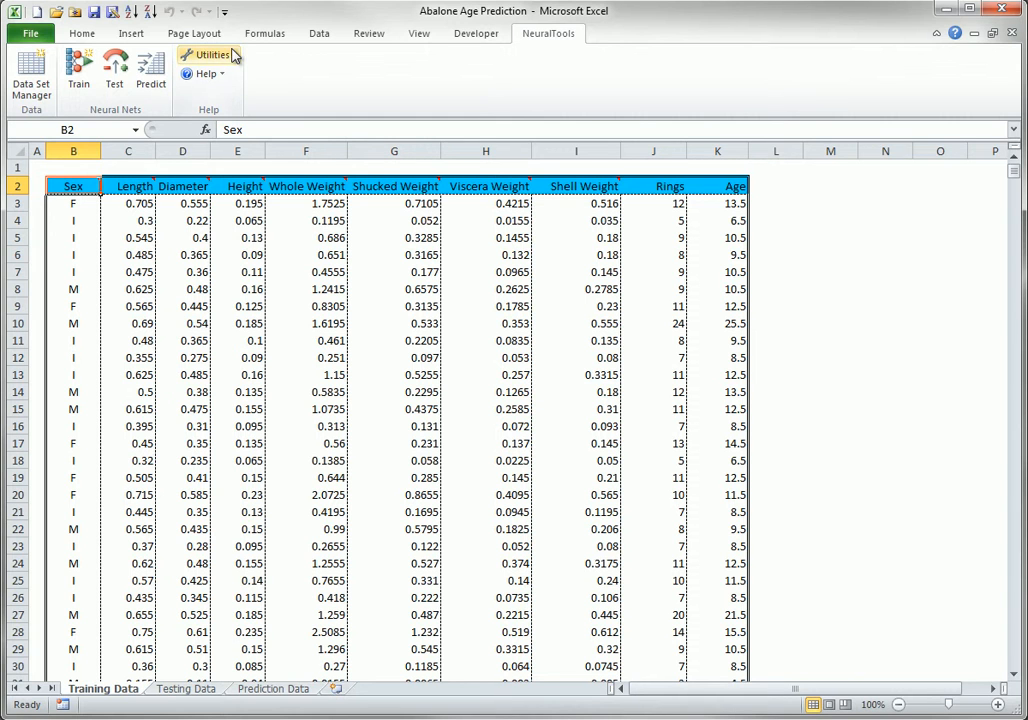
click(207, 54)
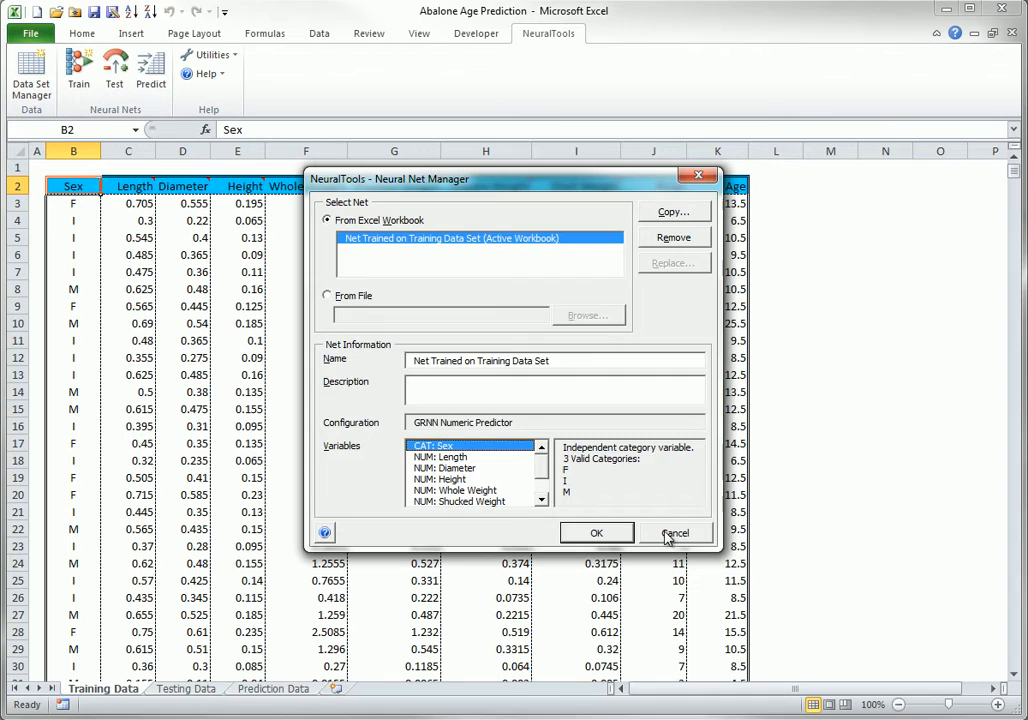
click(676, 532)
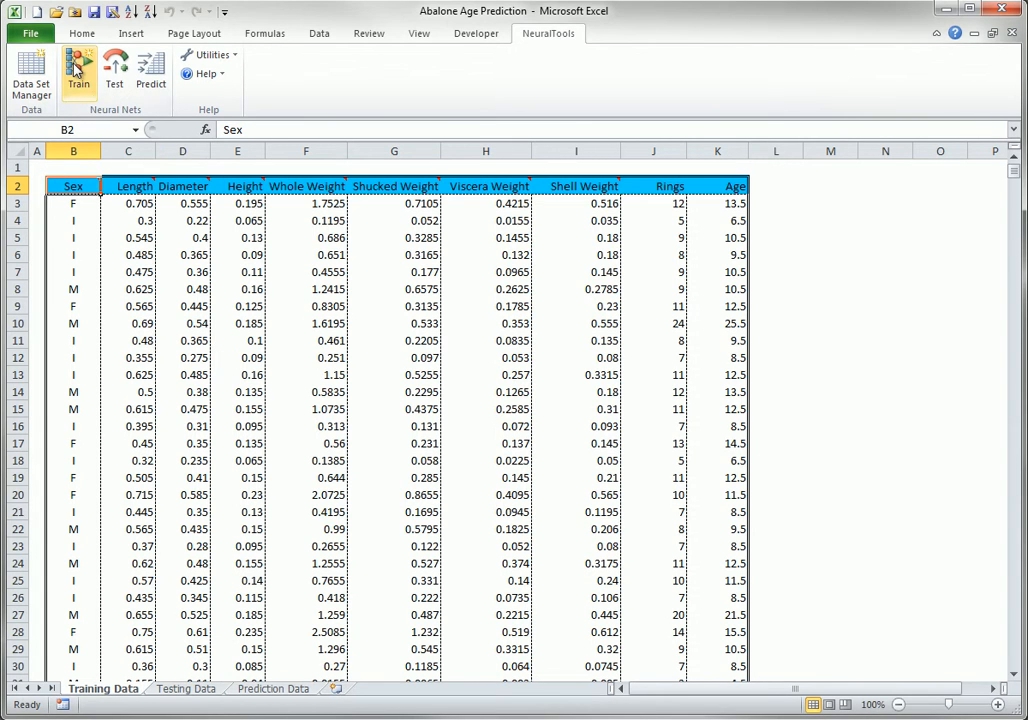
- Reopen training settings and enable the Progress stopping criterion on the Runtime tab
click(78, 67)
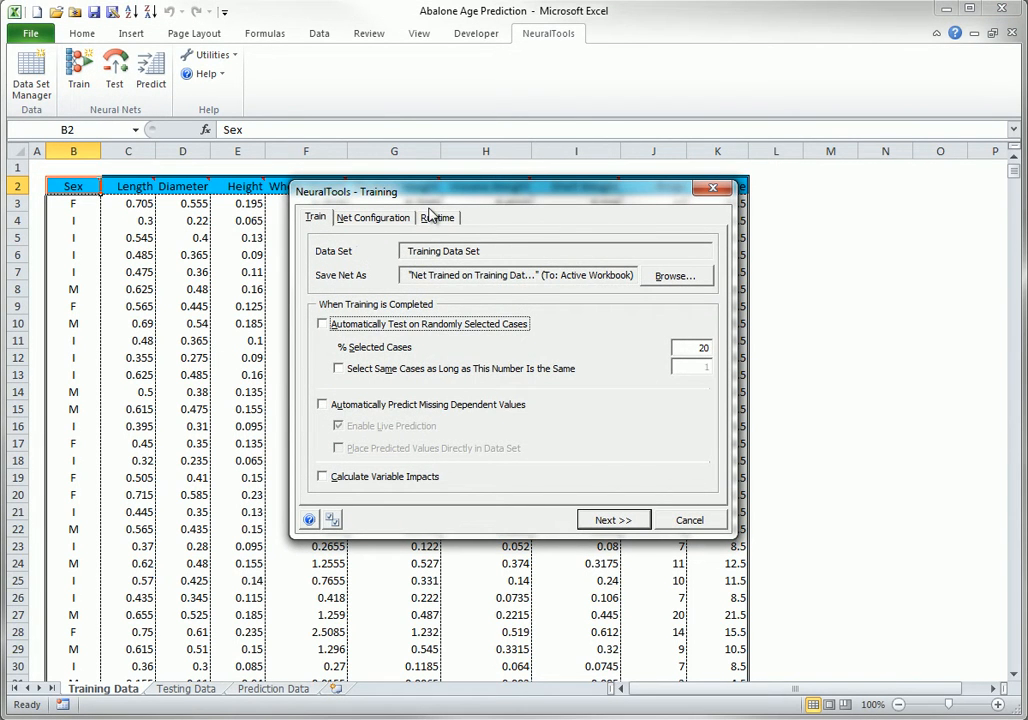
click(438, 217)
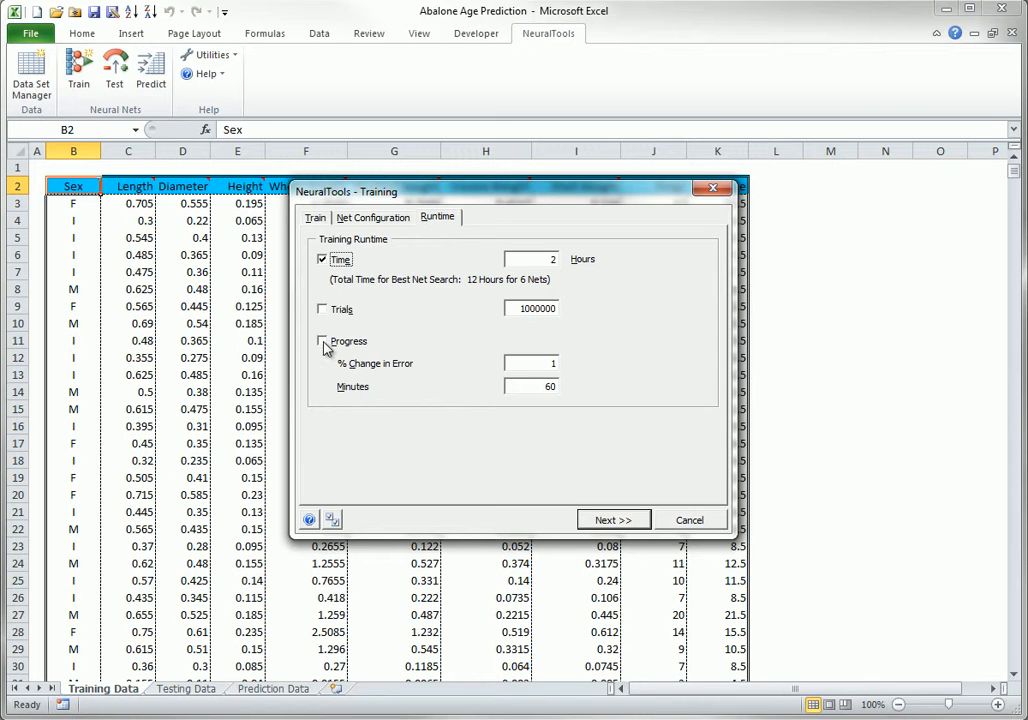
click(322, 341)
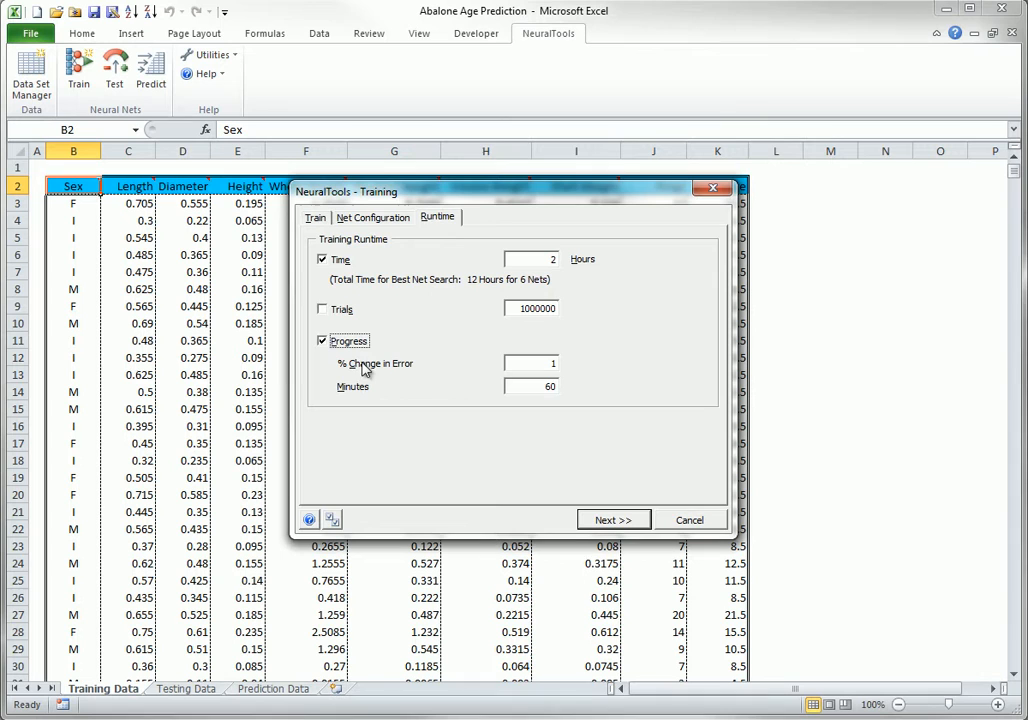
mouse_move(575, 377)
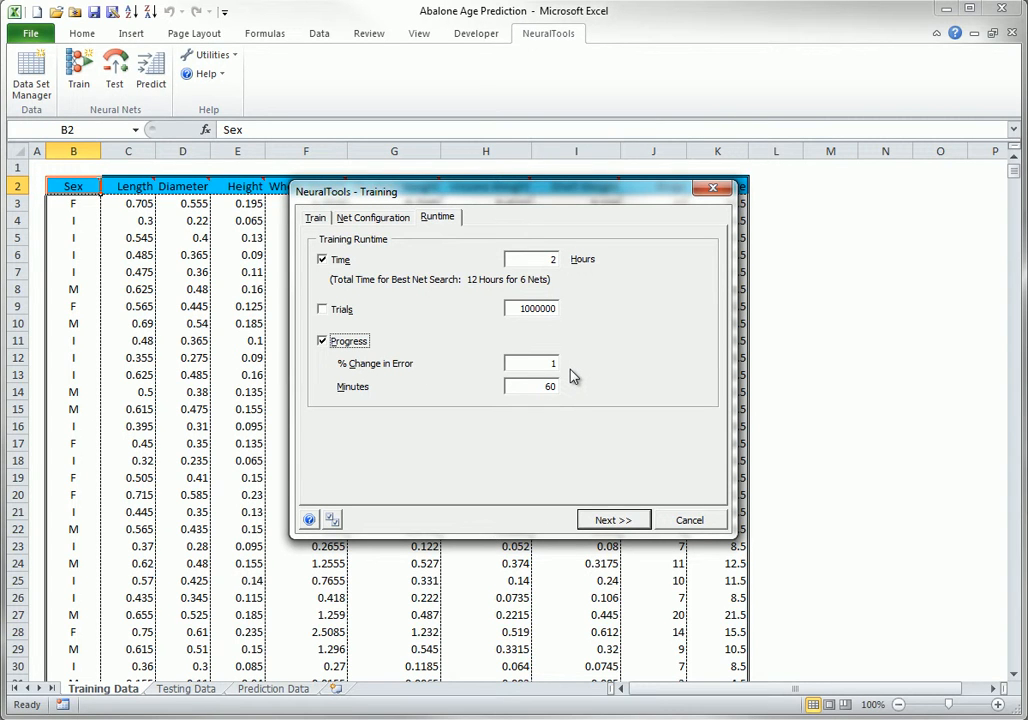